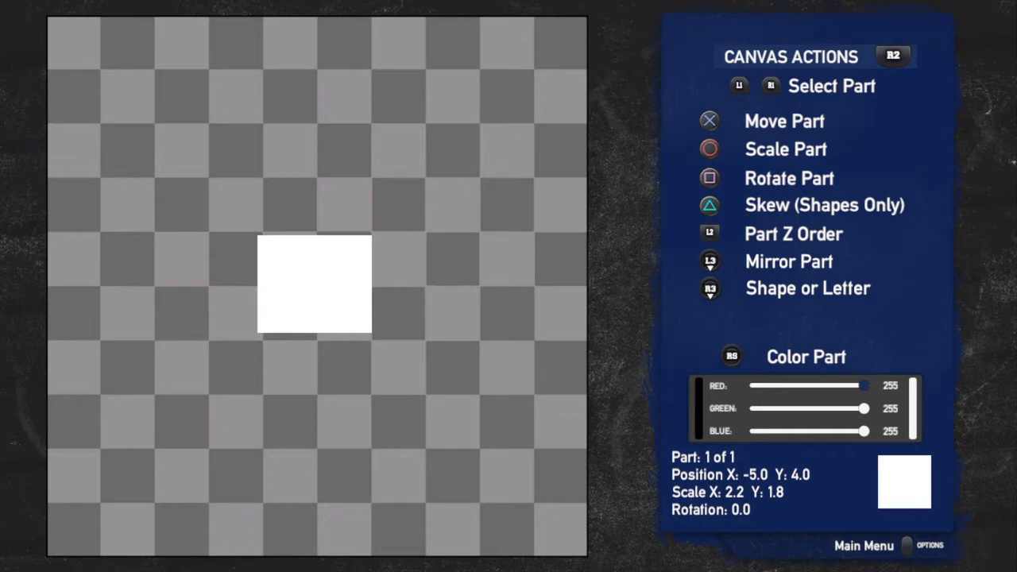
Switch the white square to a tall letter O and tune its colour sliders to gold
click(709, 288)
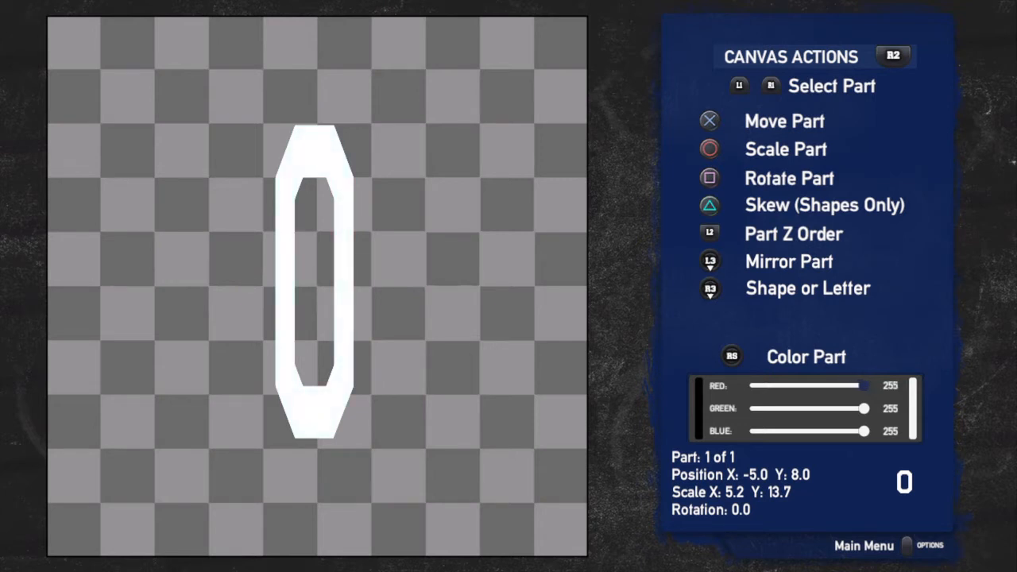
drag(866, 386, 820, 385)
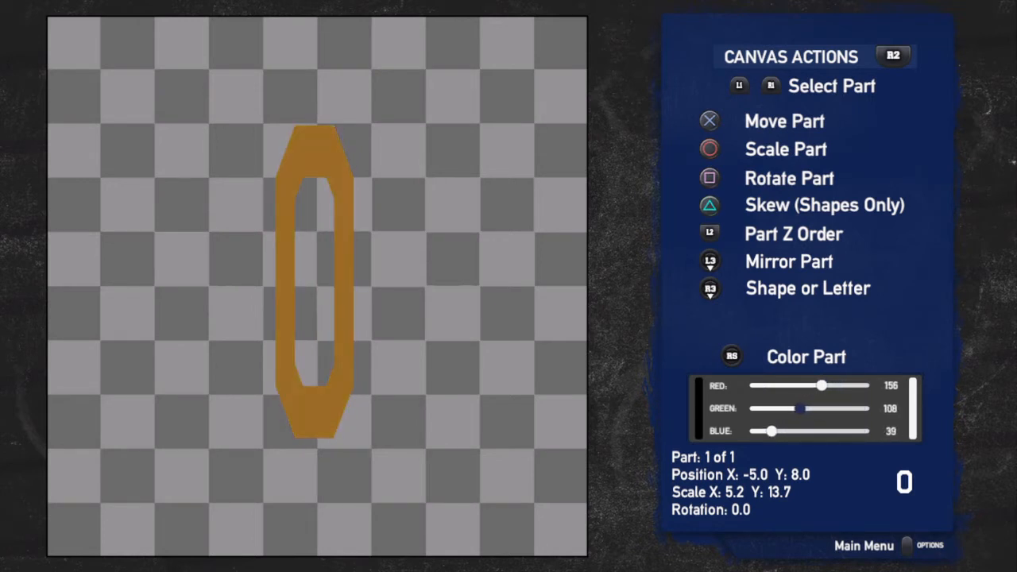
drag(801, 409, 830, 409)
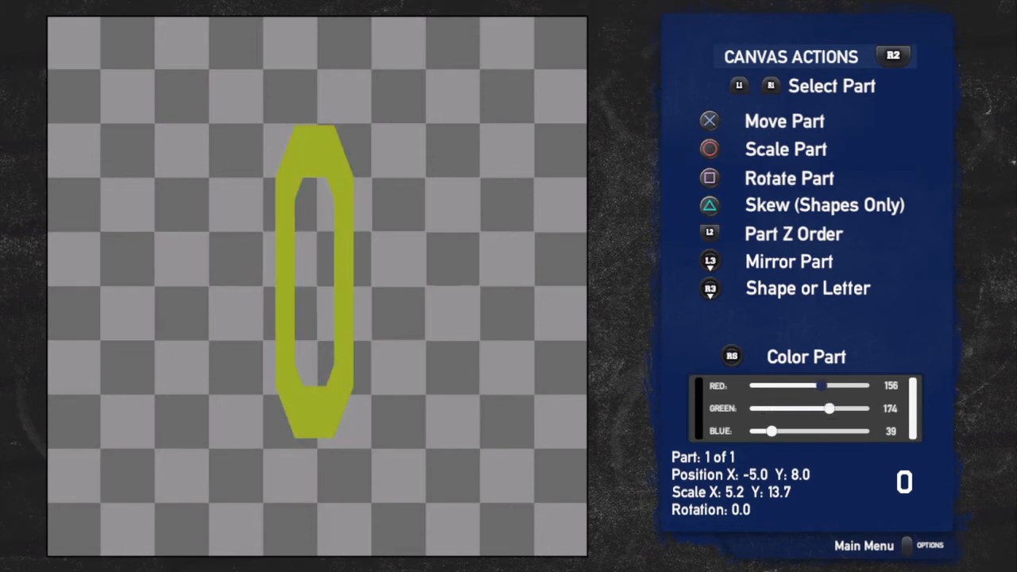
drag(822, 385, 842, 386)
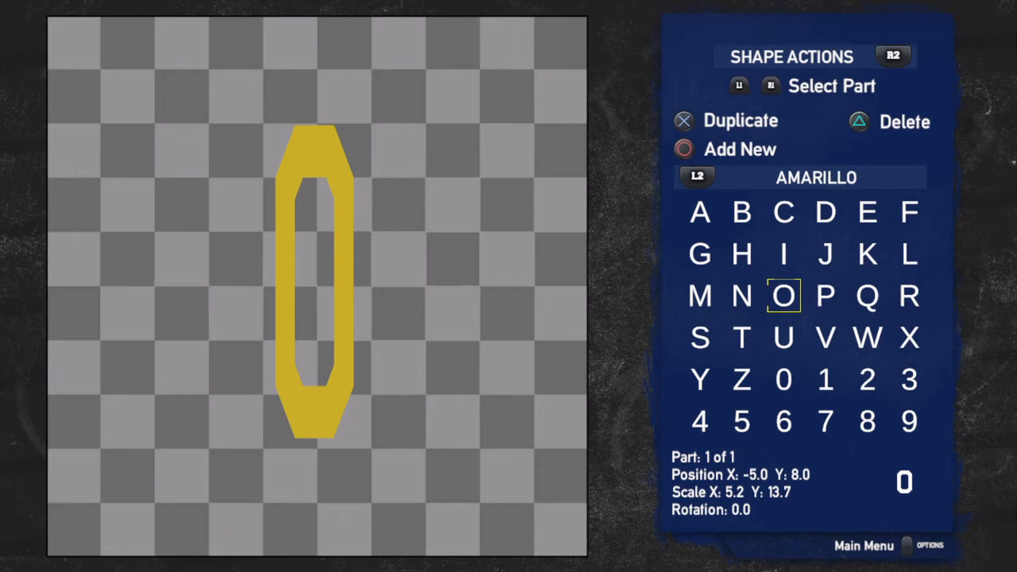
Duplicate the gold O part and switch the copy to a letter A
click(739, 120)
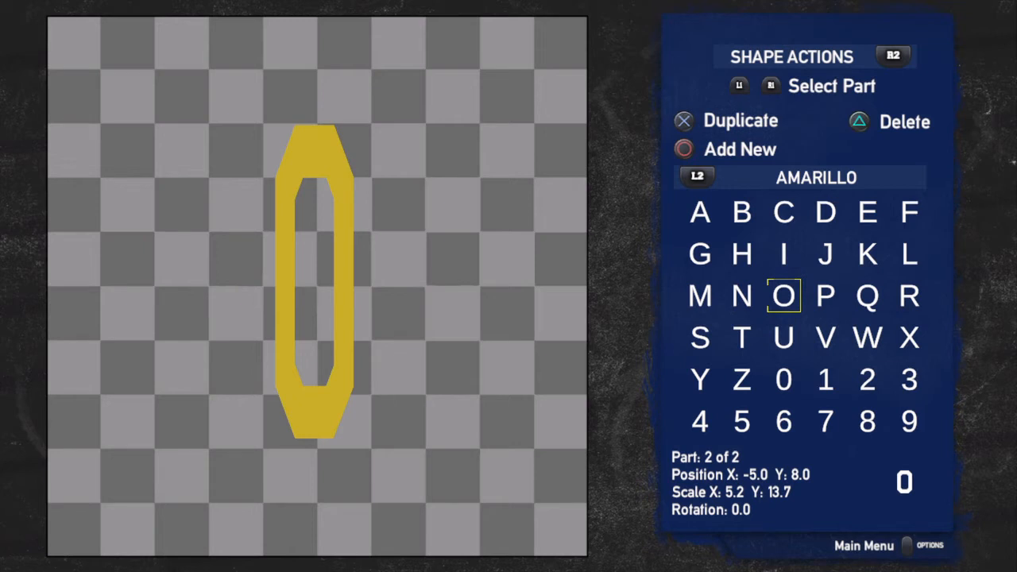
click(740, 296)
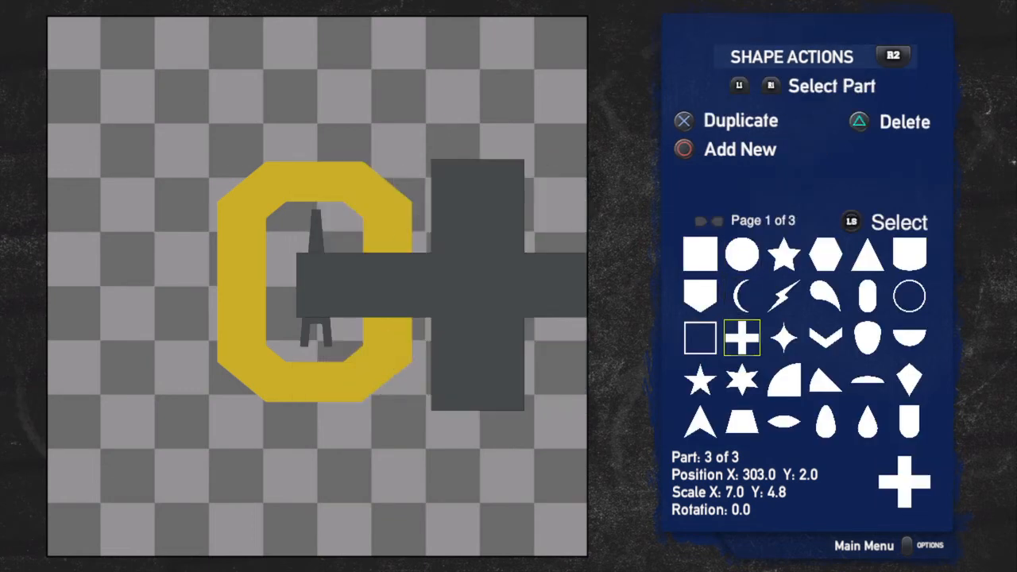
Choose the home-plate shape from the shape grid for the backing part
click(827, 380)
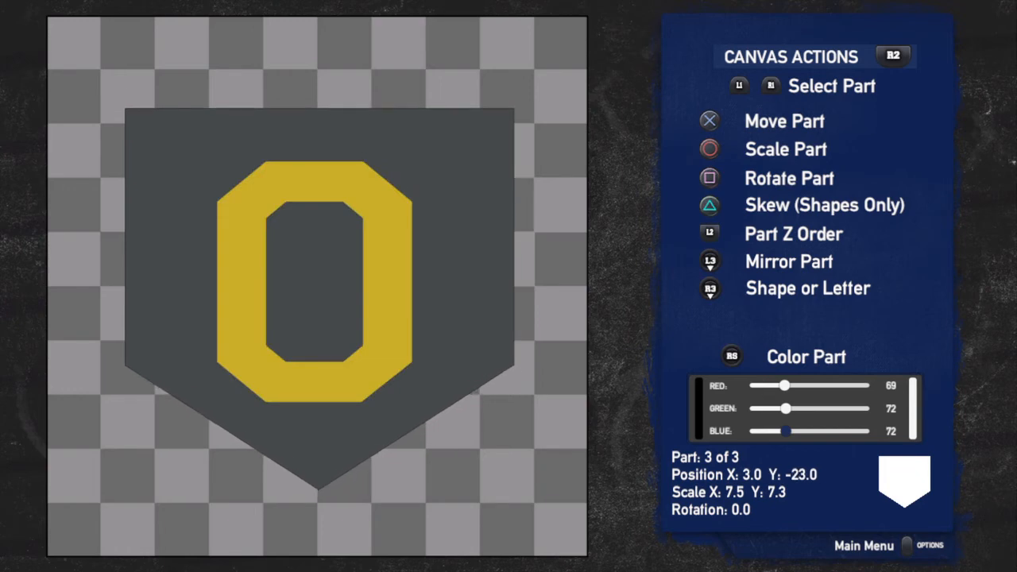
Select the home-plate shield and lower its blue and green to a dark maroon
click(770, 85)
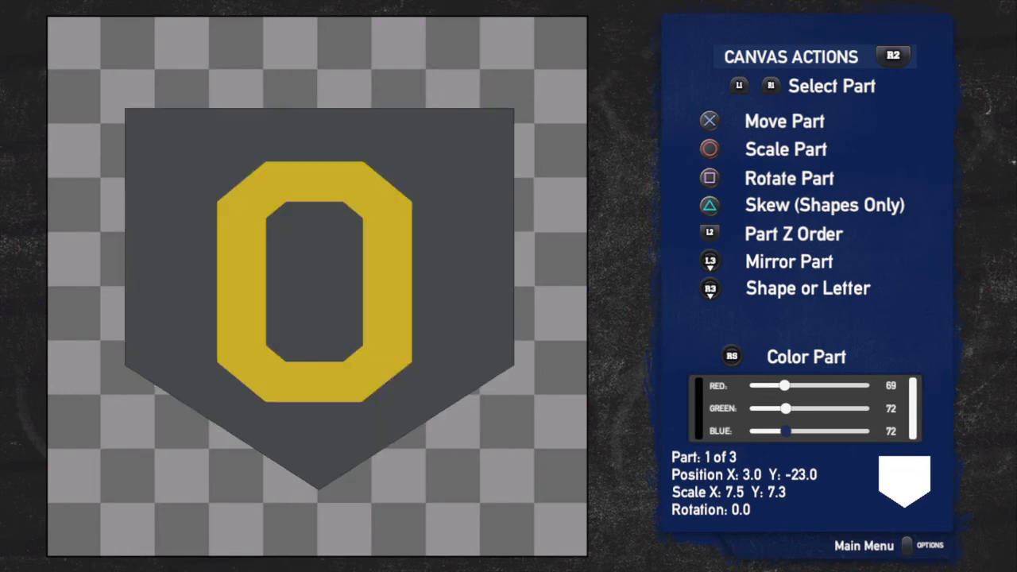
drag(786, 432, 754, 432)
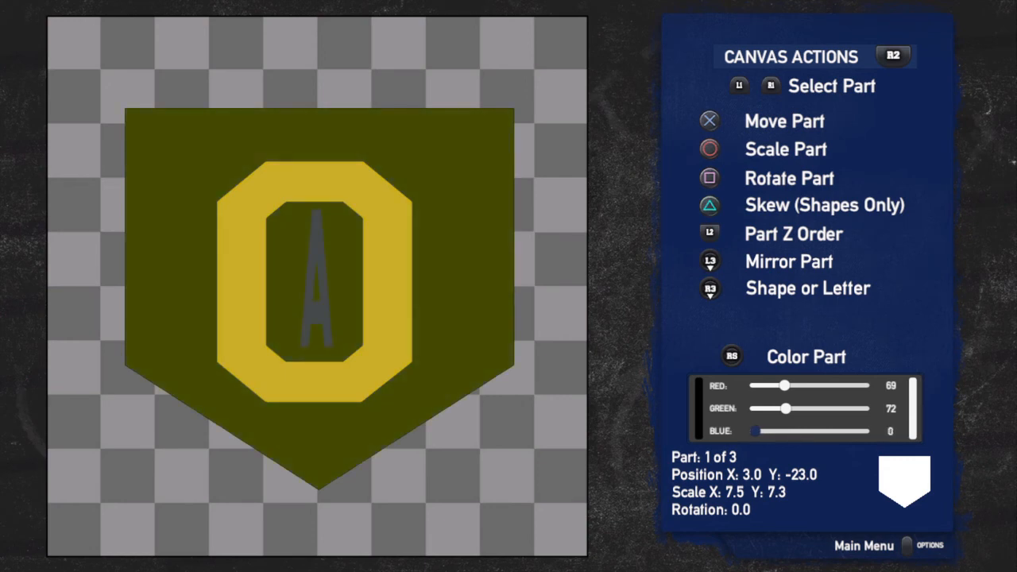
drag(786, 408, 759, 408)
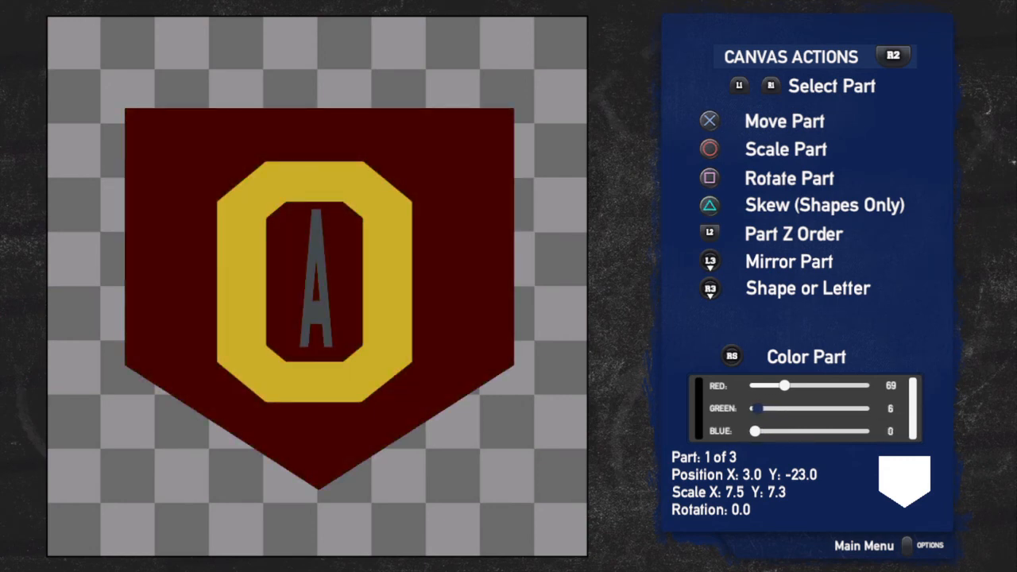